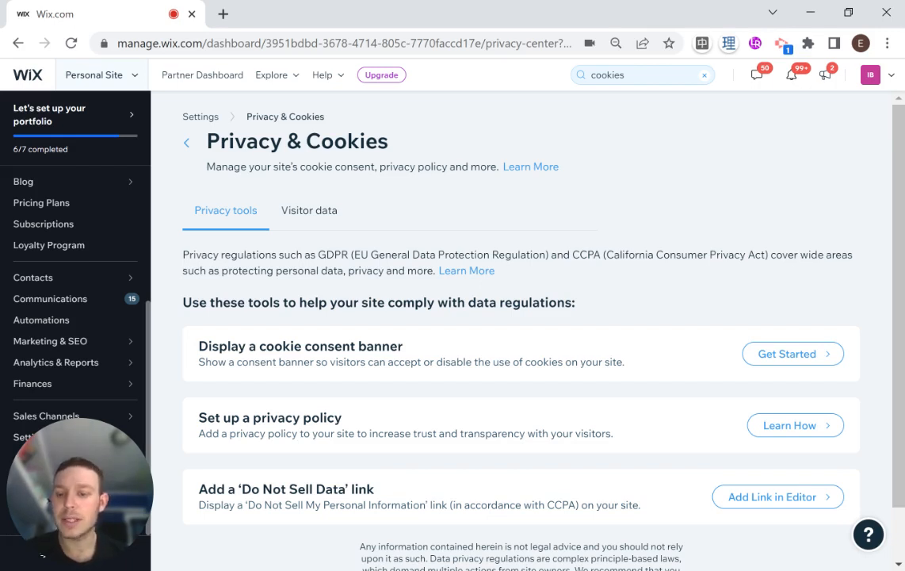
mouse_move(255, 186)
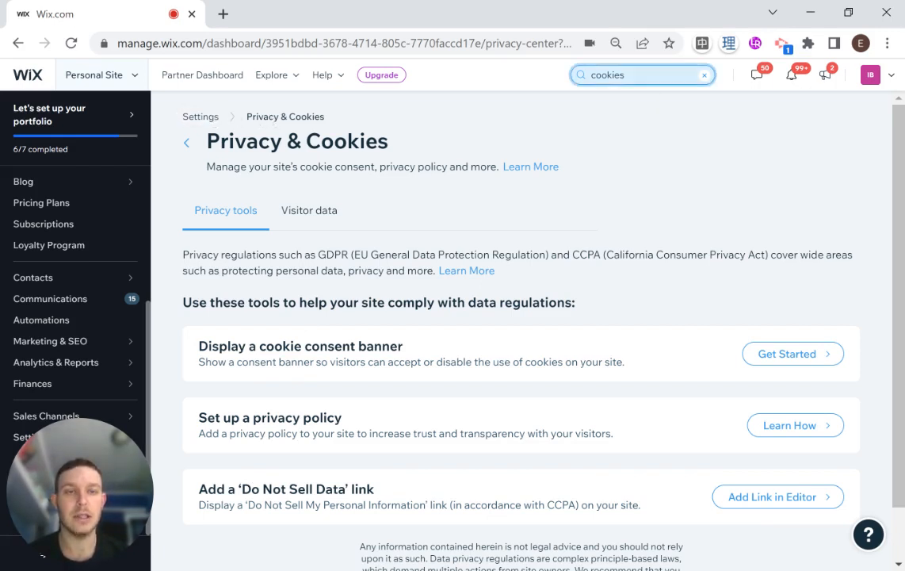
Step: Start the cookie consent banner setup and switch the banner on for the site
left_click(642, 74)
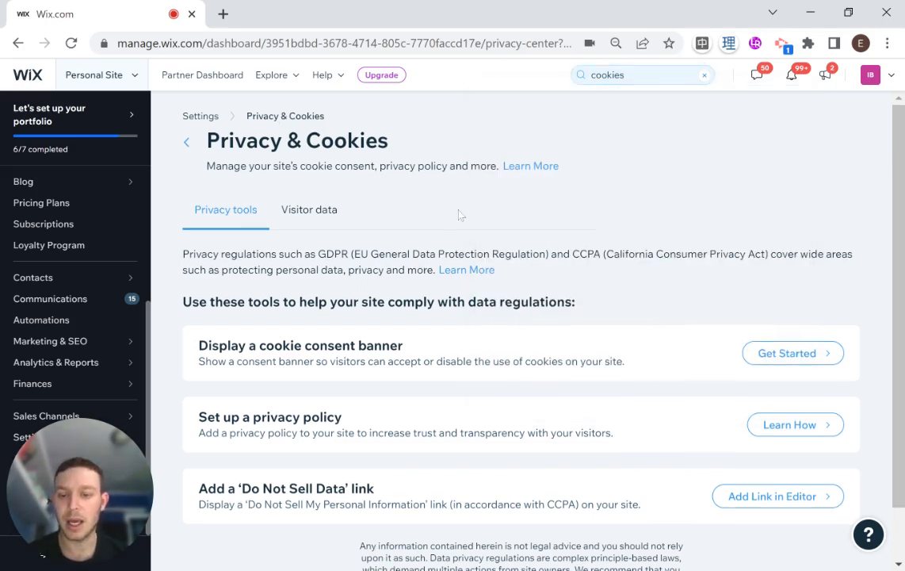
scroll("down", 3)
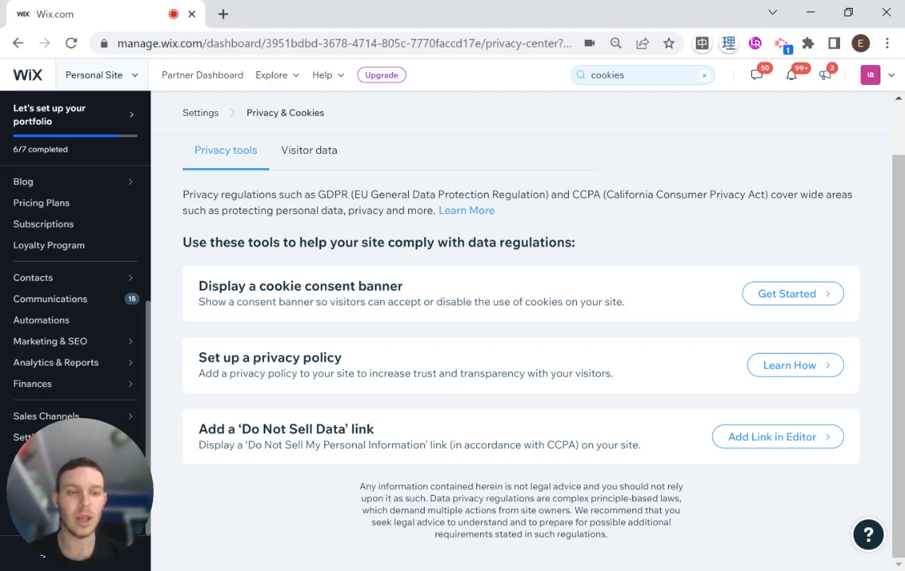
left_click(793, 293)
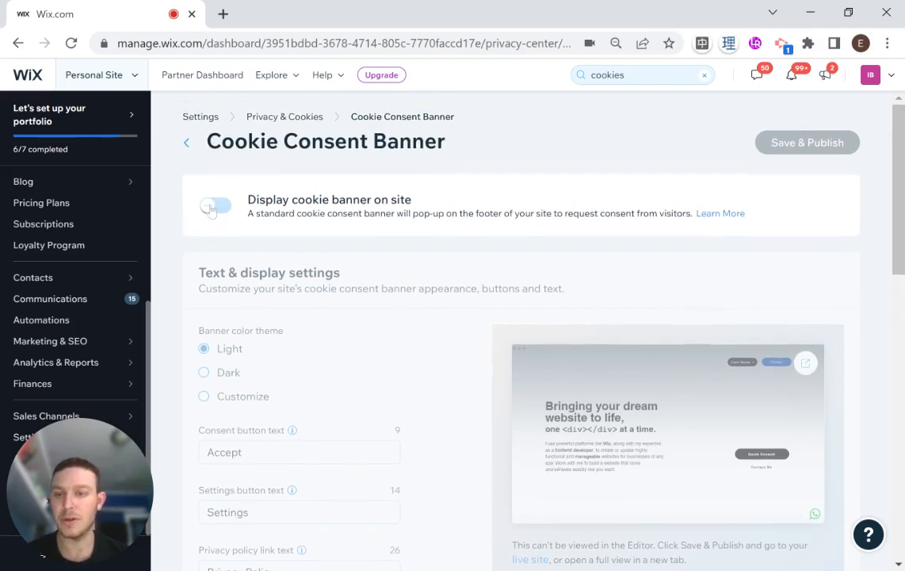
left_click(216, 206)
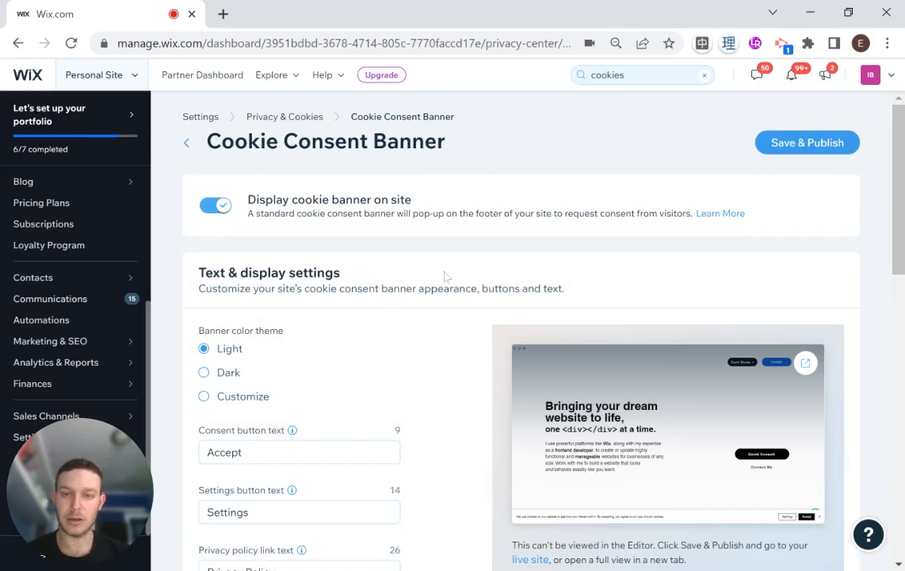
scroll("down", 3)
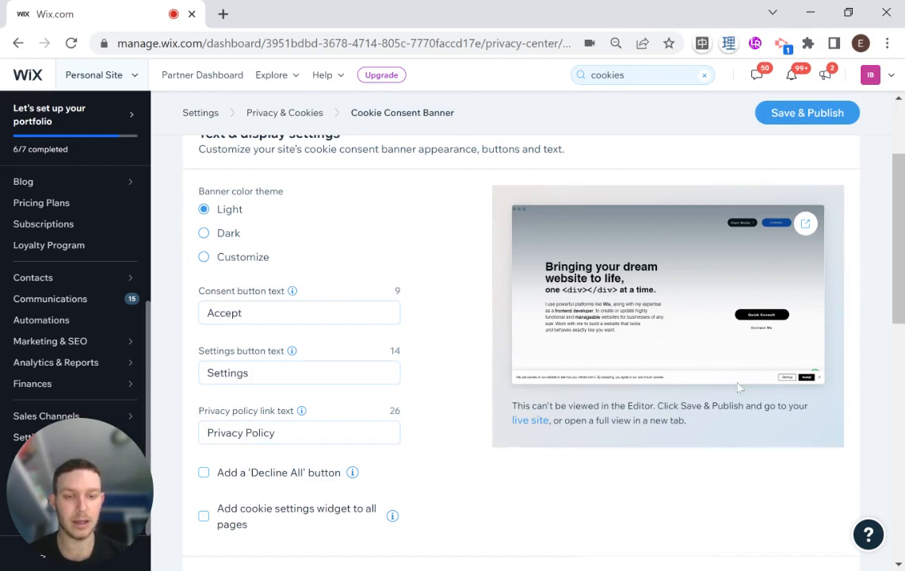
mouse_move(796, 382)
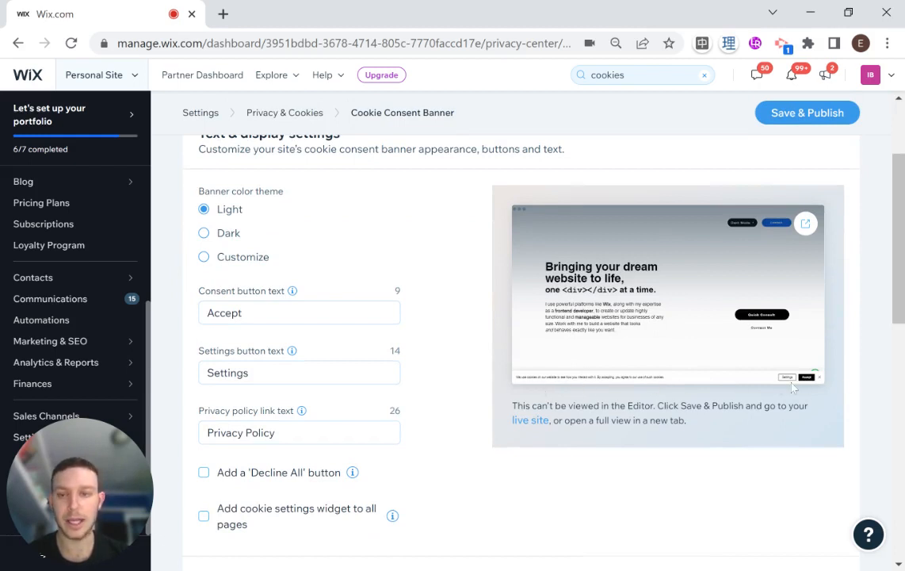
Step: Set the banner colour theme to Dark after briefly trying Custom
left_click(203, 231)
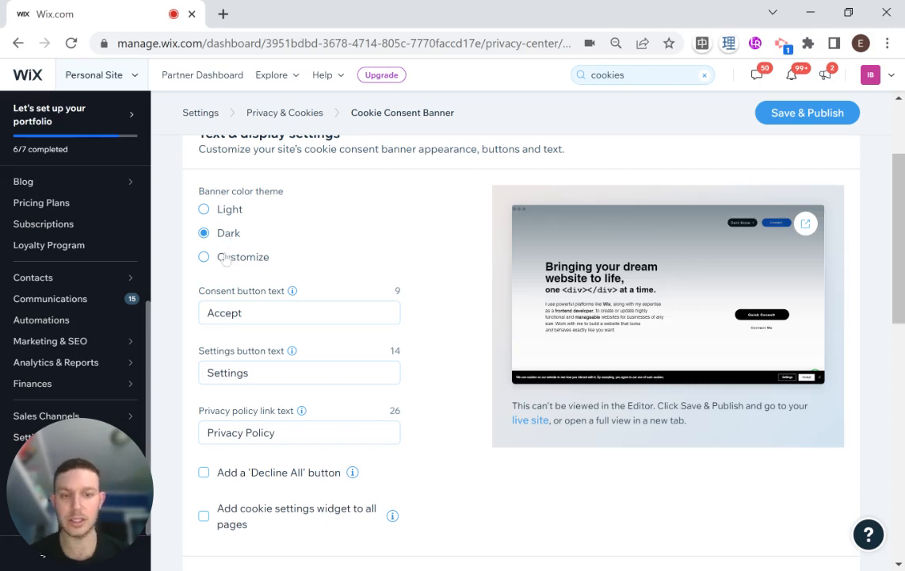
left_click(203, 257)
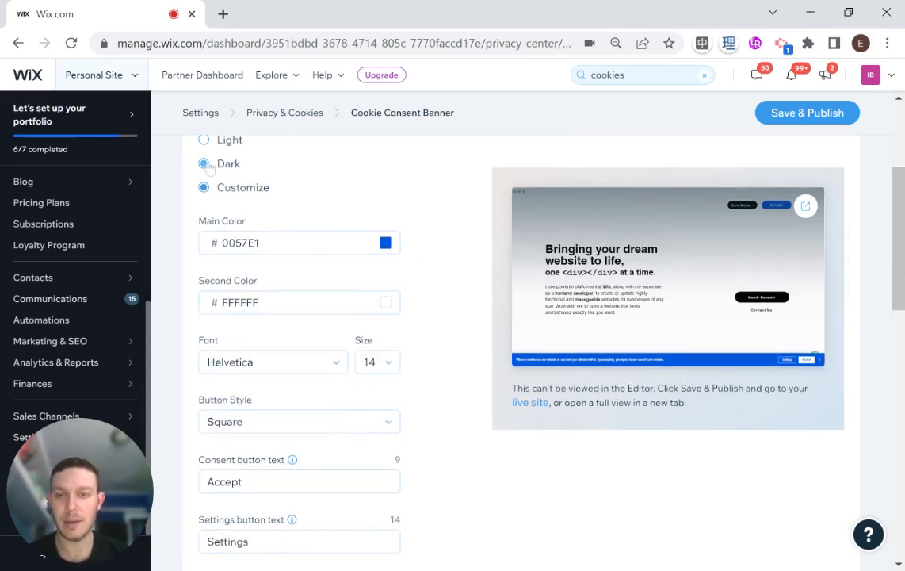
left_click(203, 164)
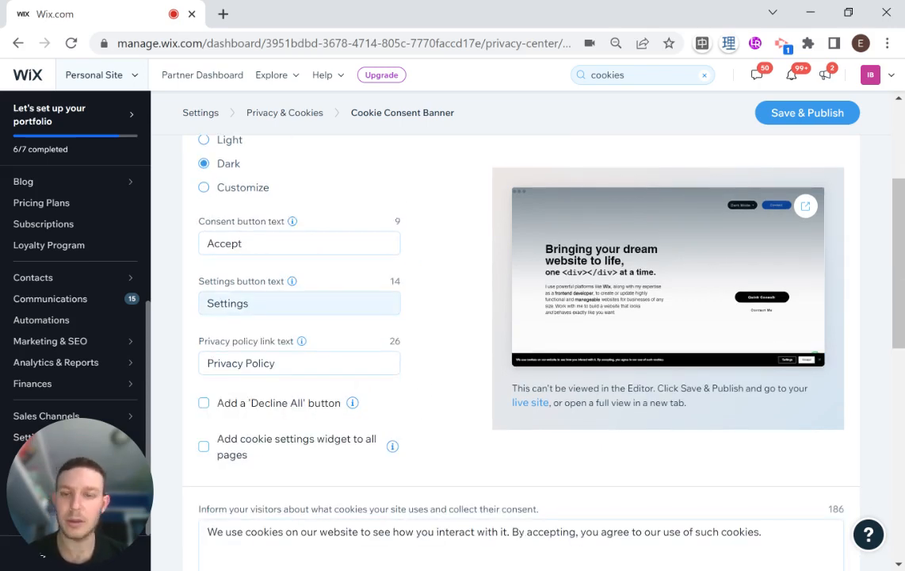
scroll("down", 3)
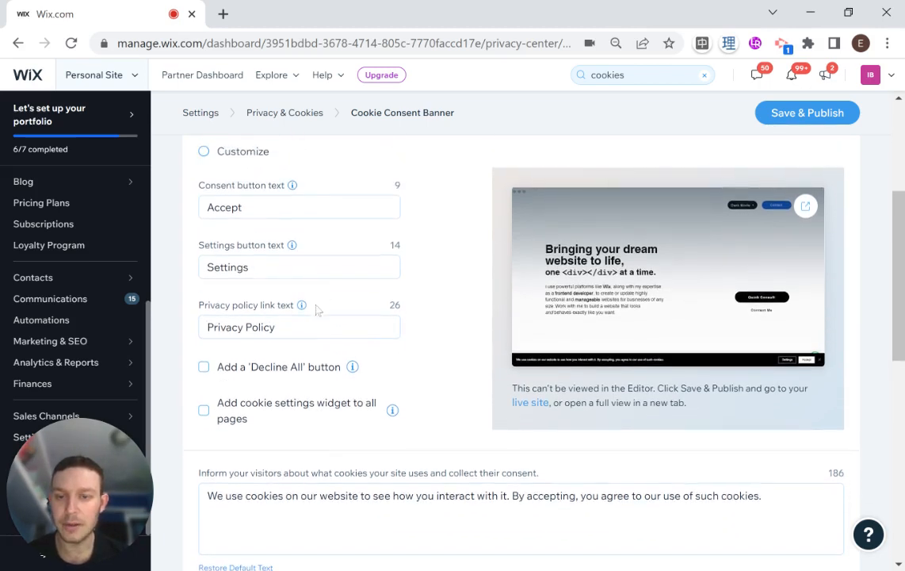
mouse_move(255, 314)
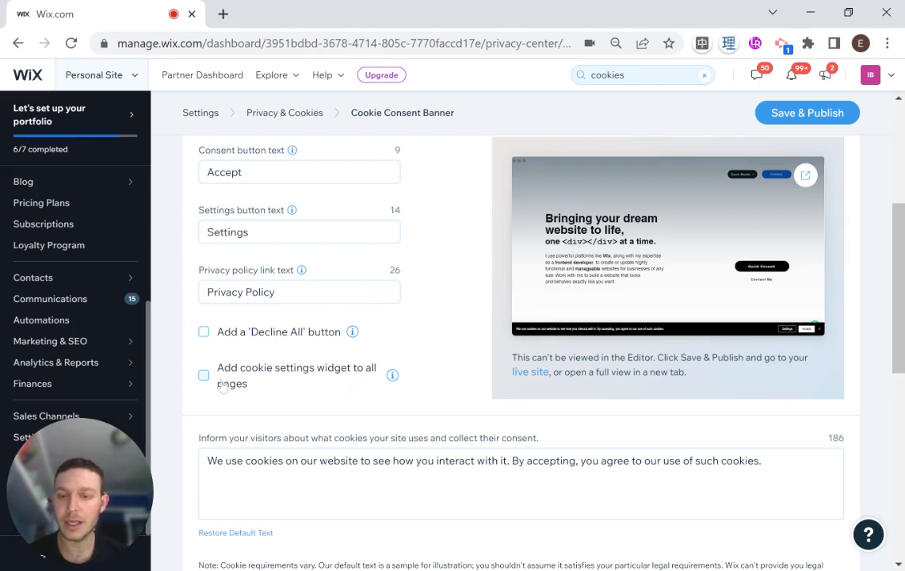
mouse_move(376, 379)
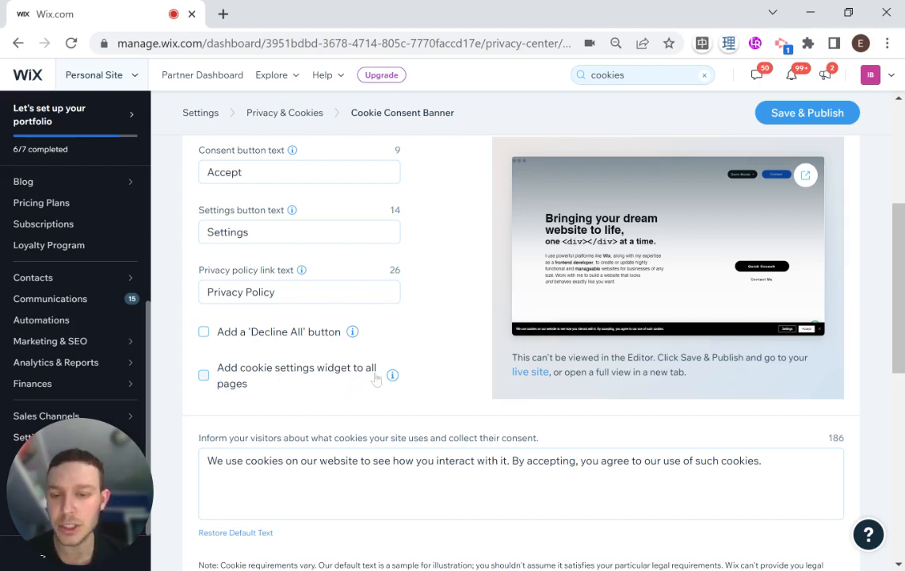
mouse_move(390, 376)
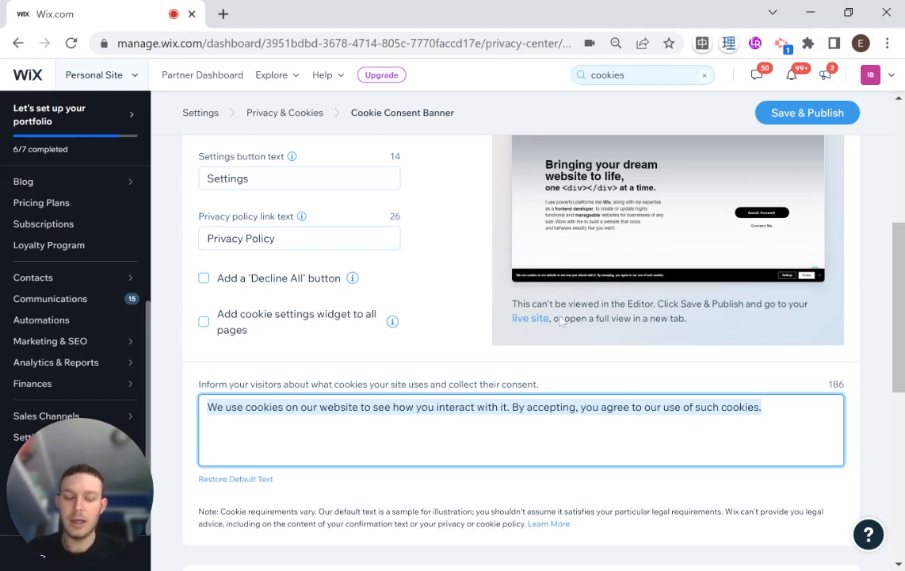
Step: Write the custom consent message about working hard to improve the site, ending "how people use it, okay?"
type("I work")
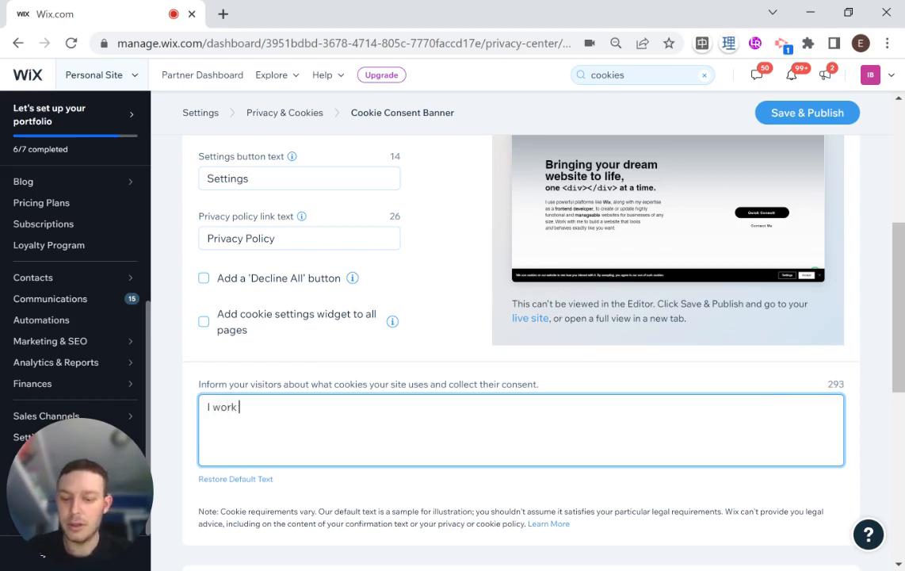
type("really hard t")
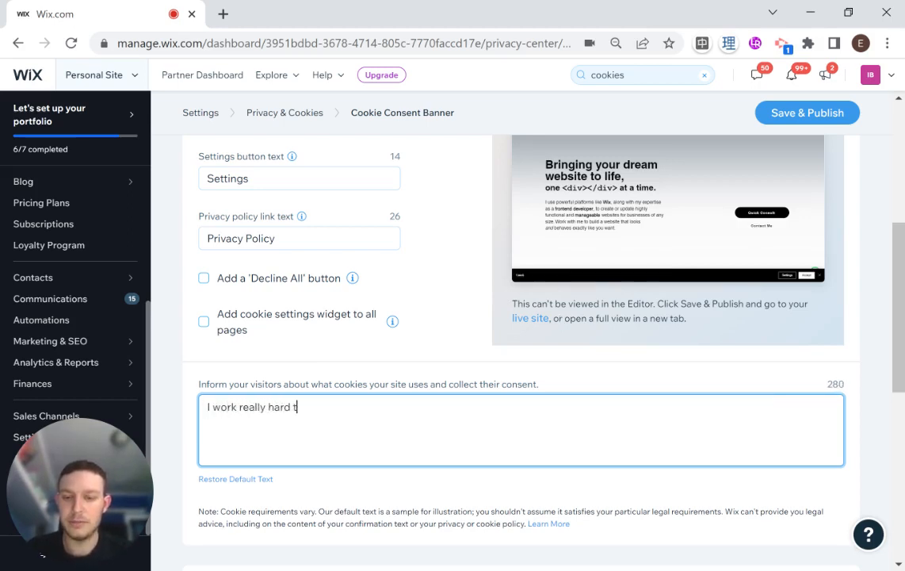
type("o improve my site a")
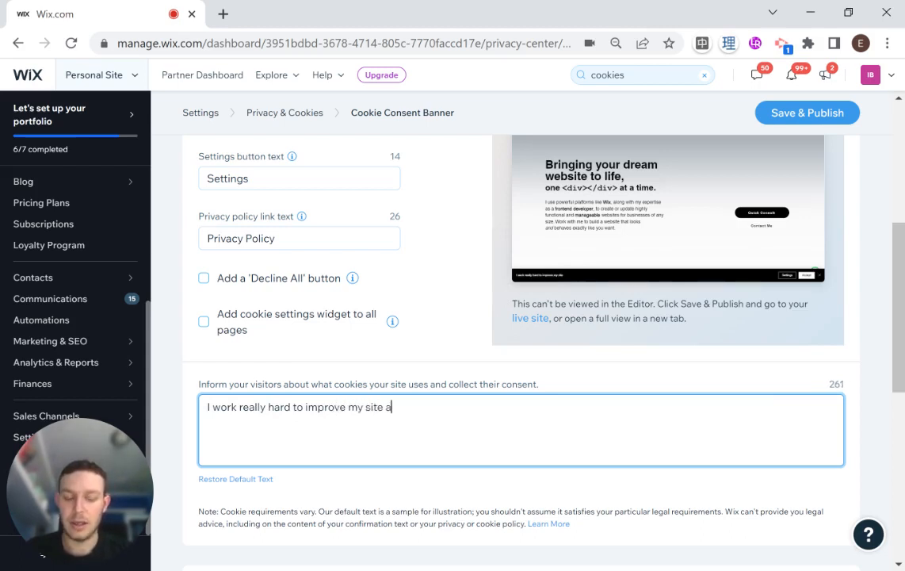
type("nd to do that I need som")
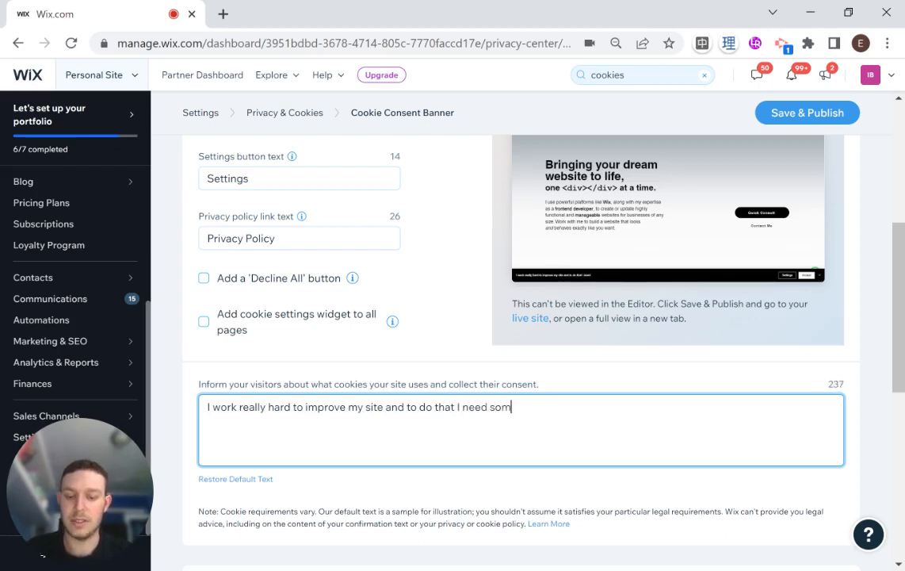
type("e information")
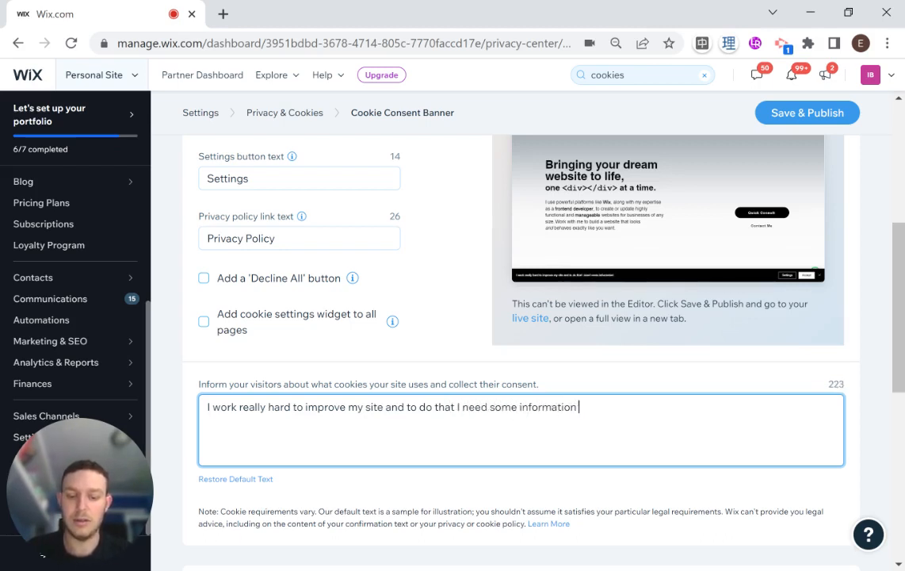
type("about how people use it")
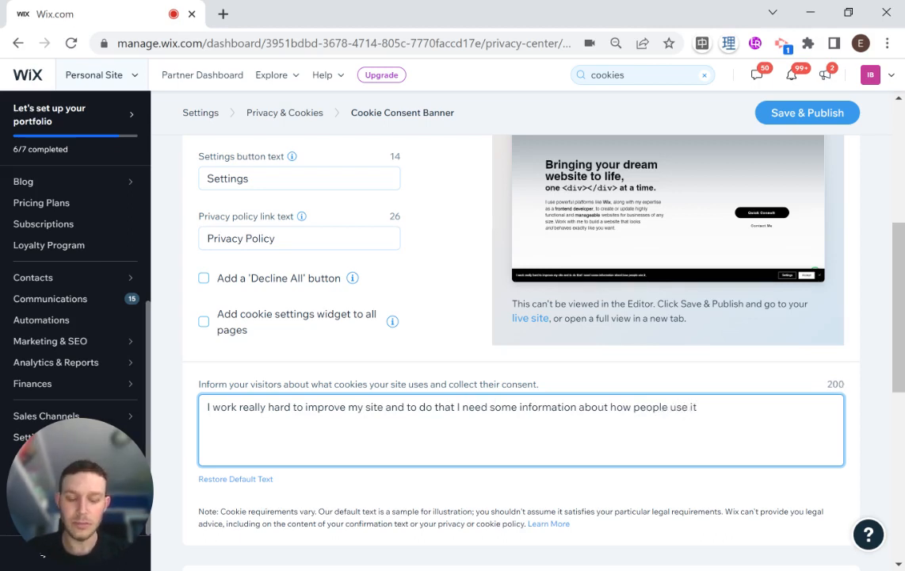
type(", okay?")
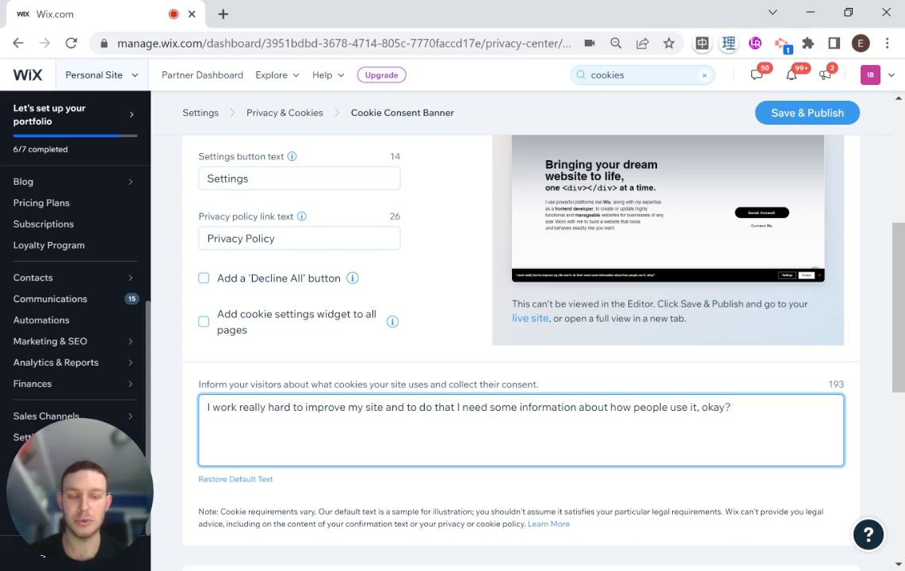
left_click(737, 405)
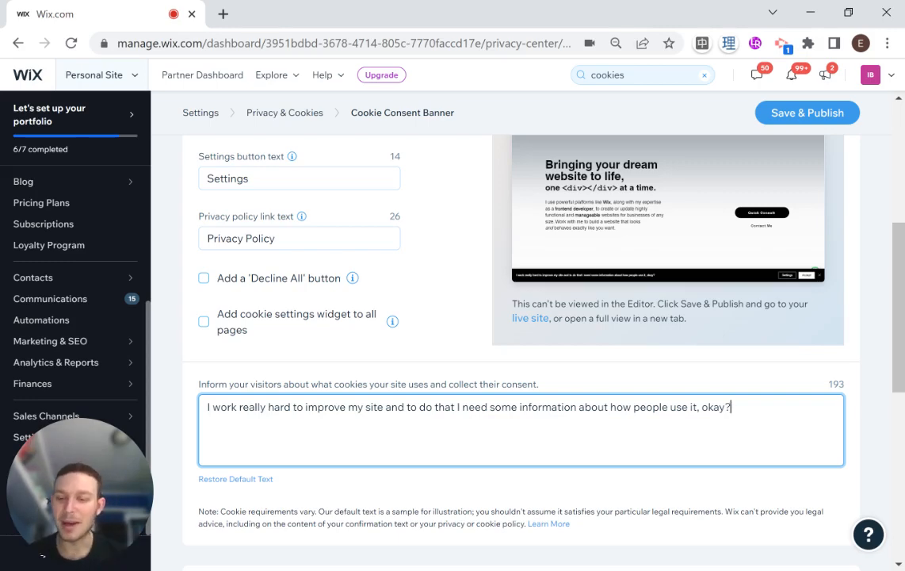
scroll("down", 3)
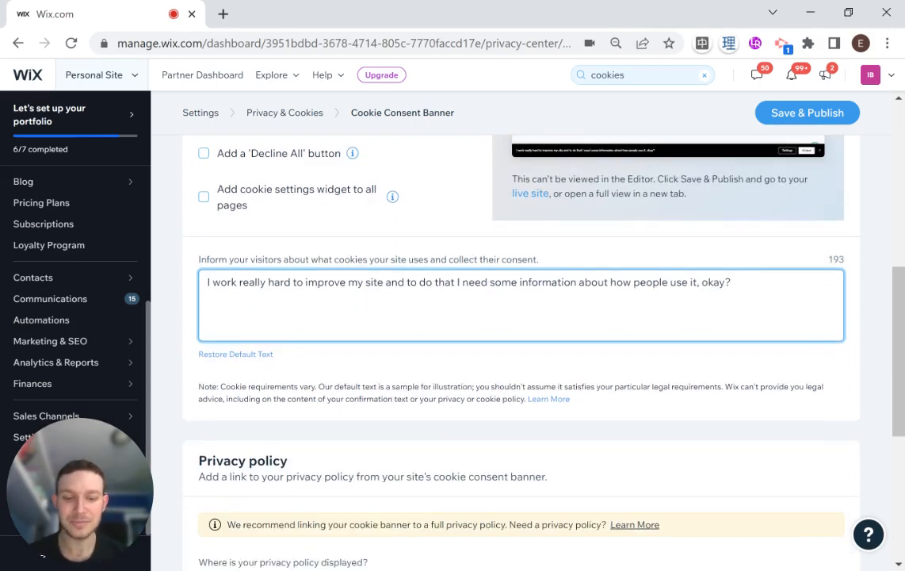
Step: Browse the 'Page on my site' list for the privacy policy link, with Contact Me still chosen
scroll("down", 3)
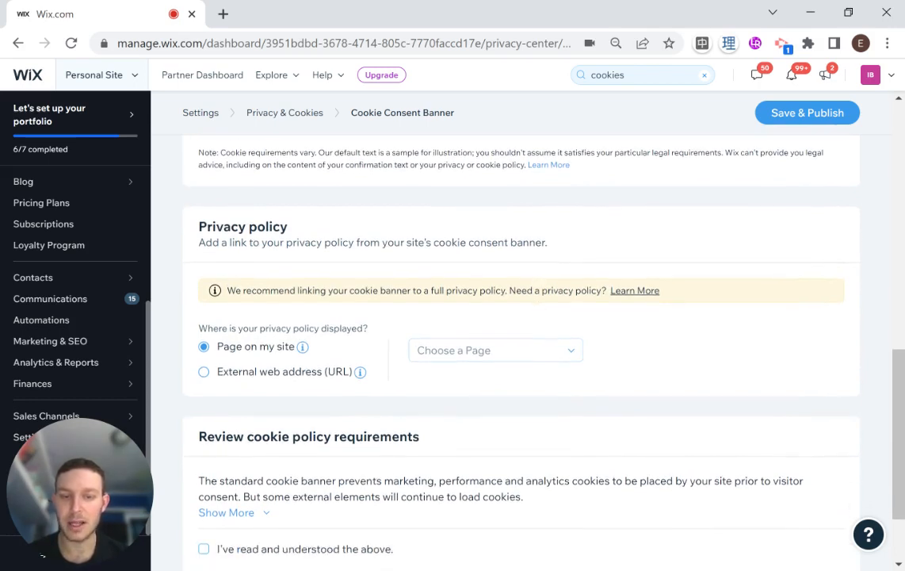
scroll("down", 3)
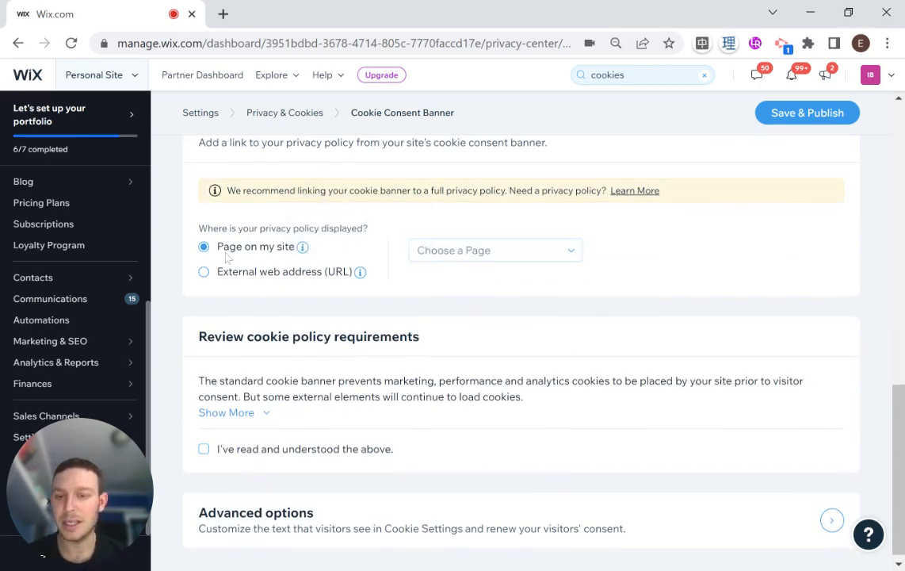
left_click(495, 251)
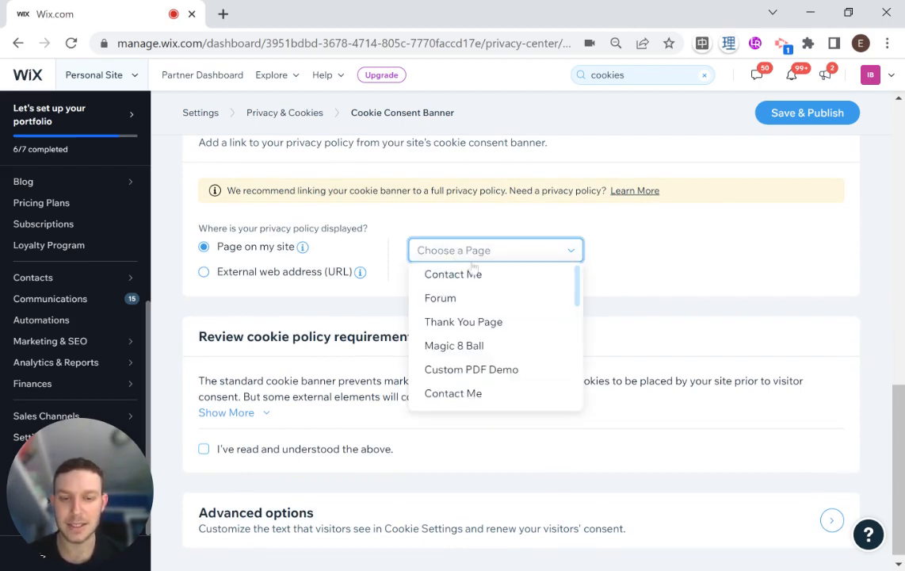
left_click(454, 273)
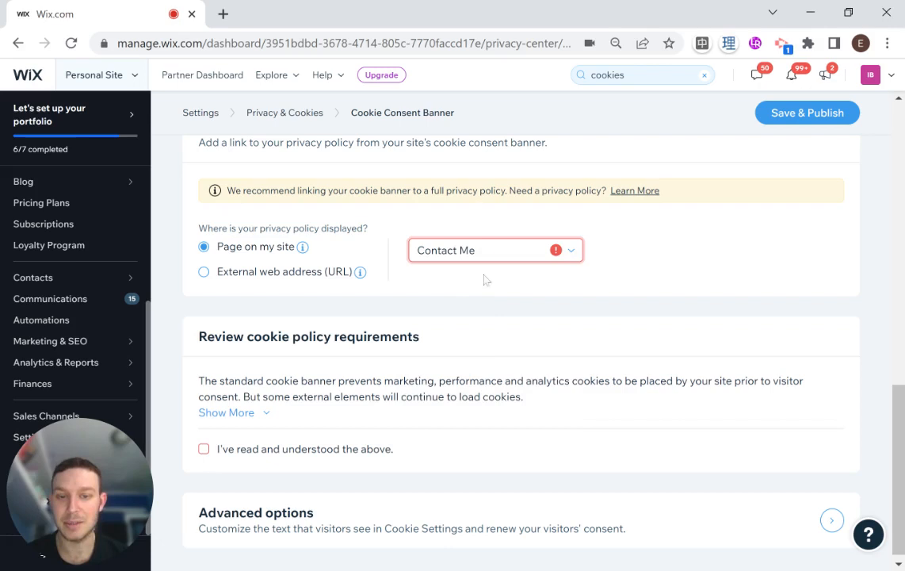
mouse_move(557, 251)
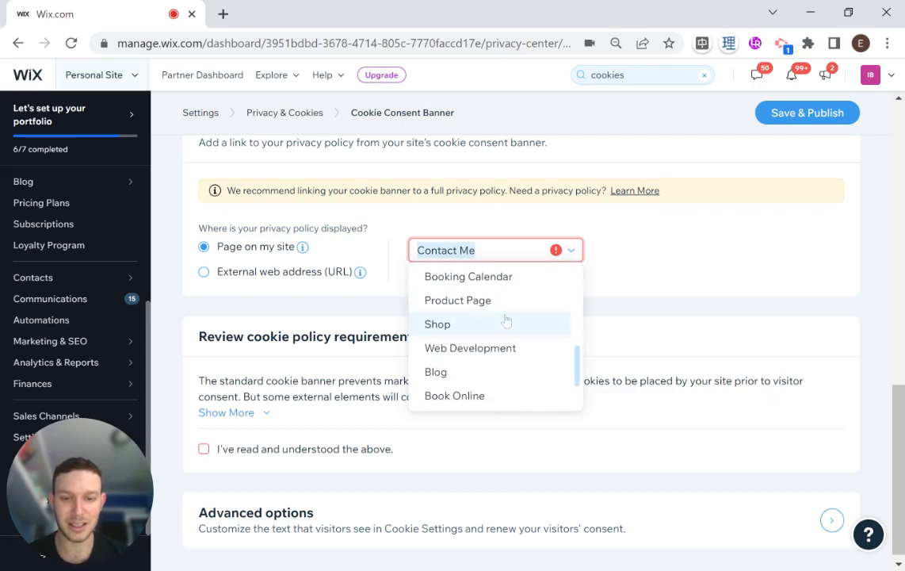
scroll("down", 3)
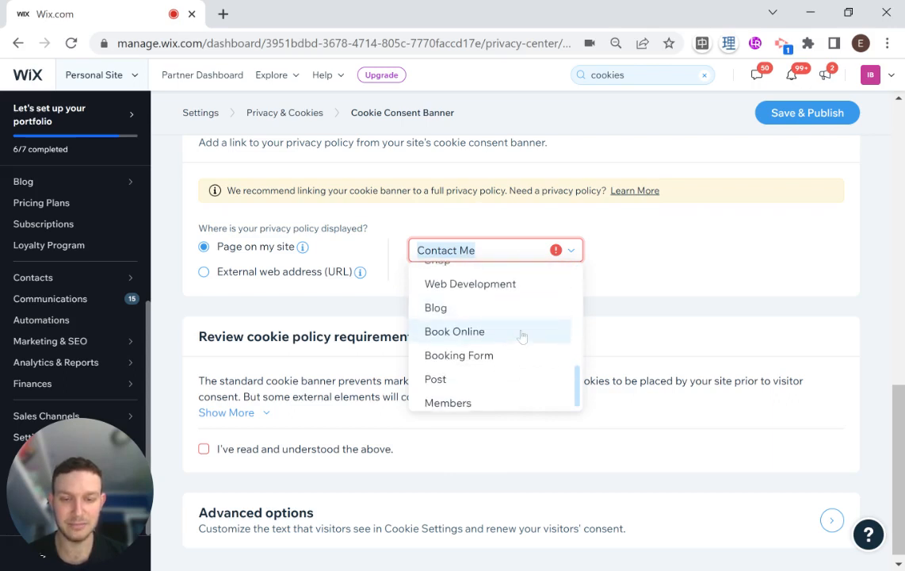
left_click(203, 271)
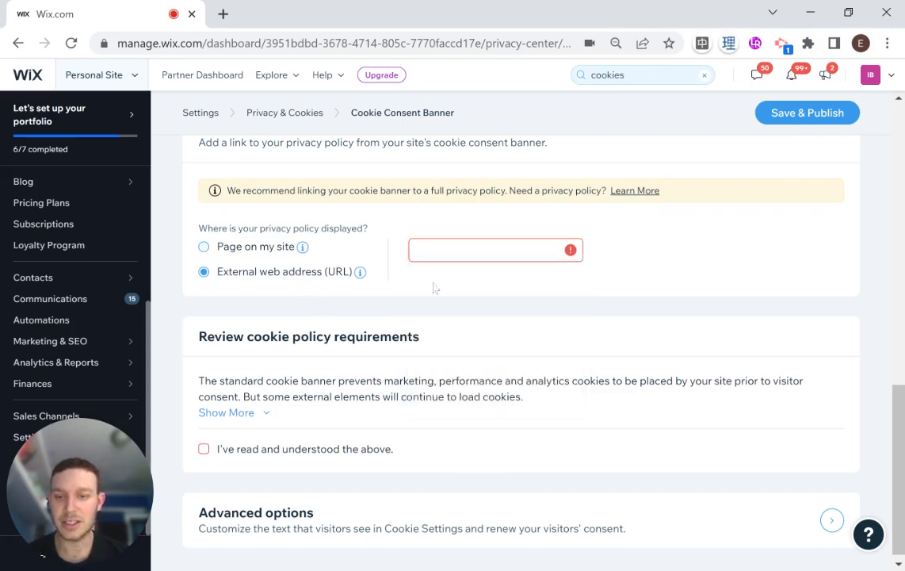
left_click(492, 251)
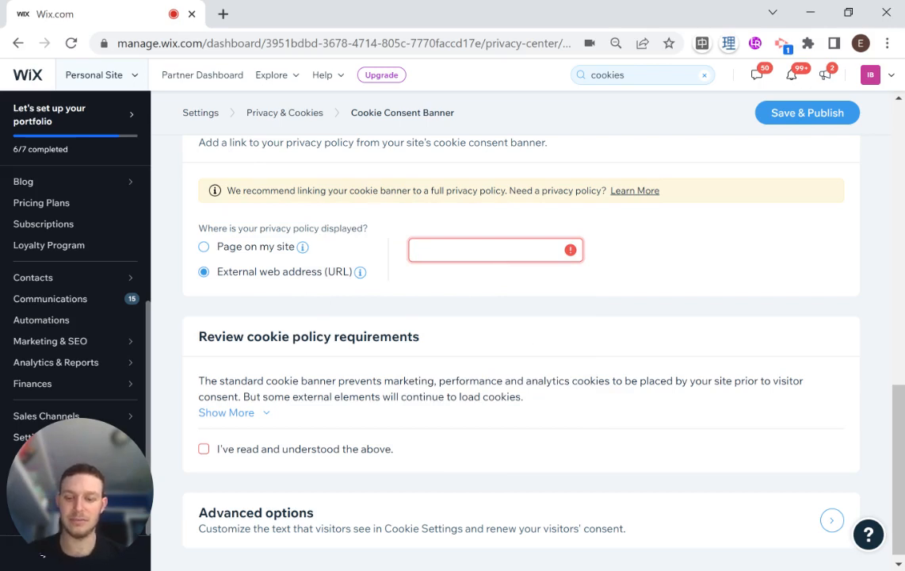
type("www.eita")
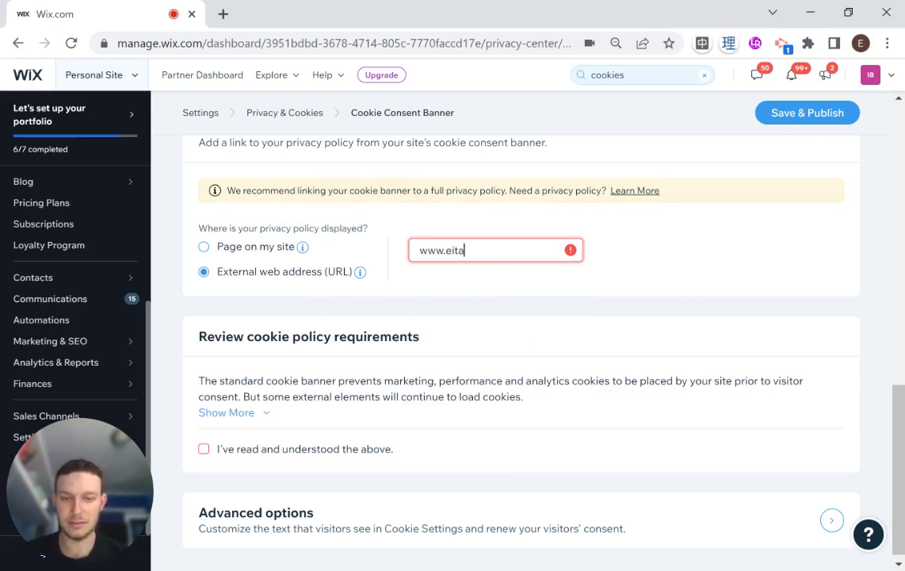
type("nwaxman.com/priv")
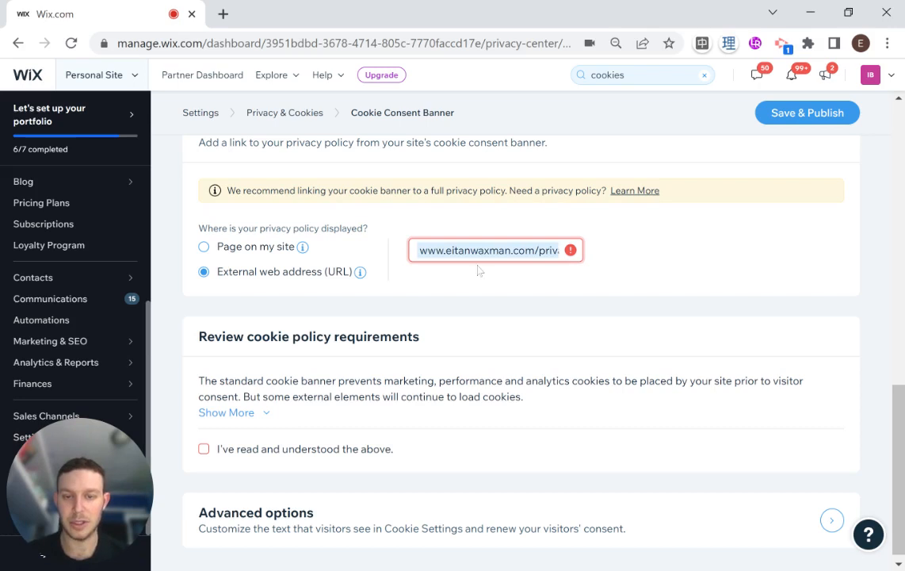
left_click(494, 251)
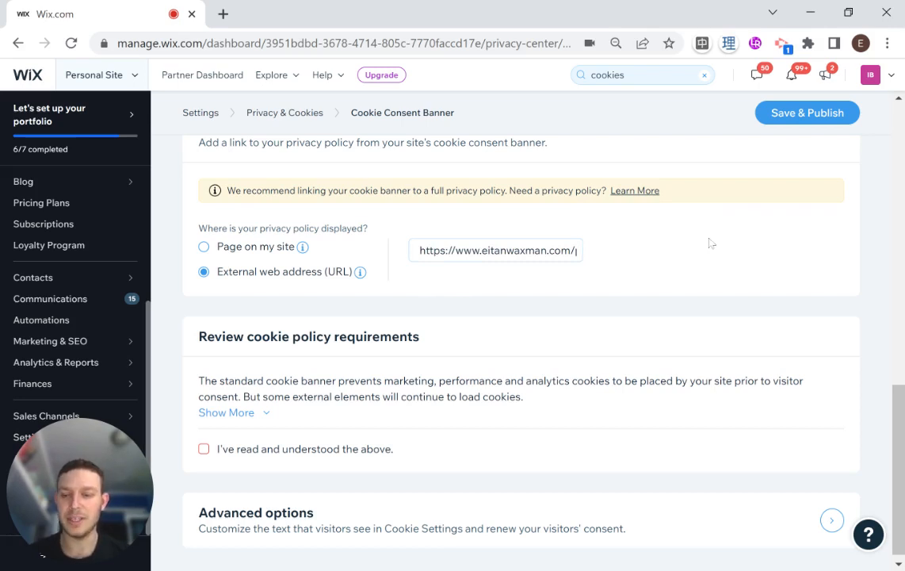
mouse_move(569, 270)
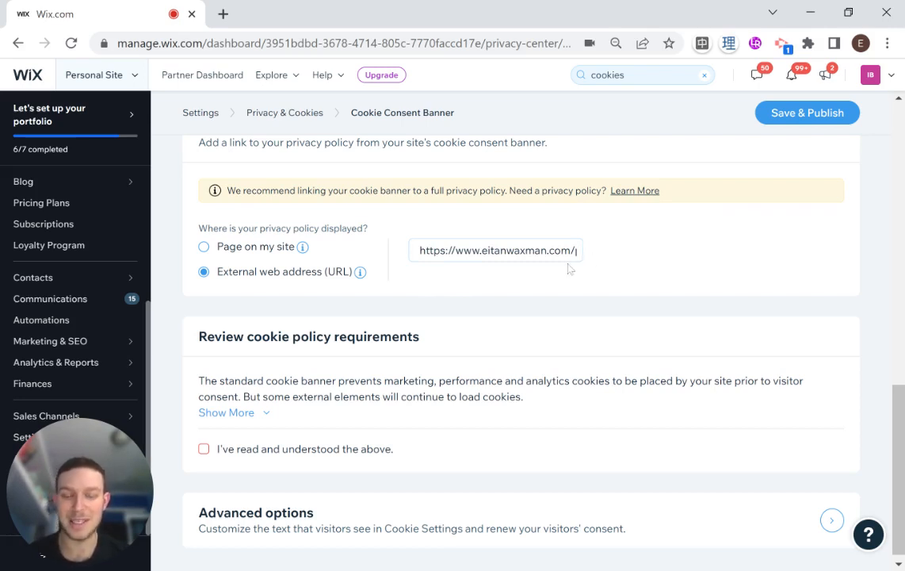
mouse_move(446, 286)
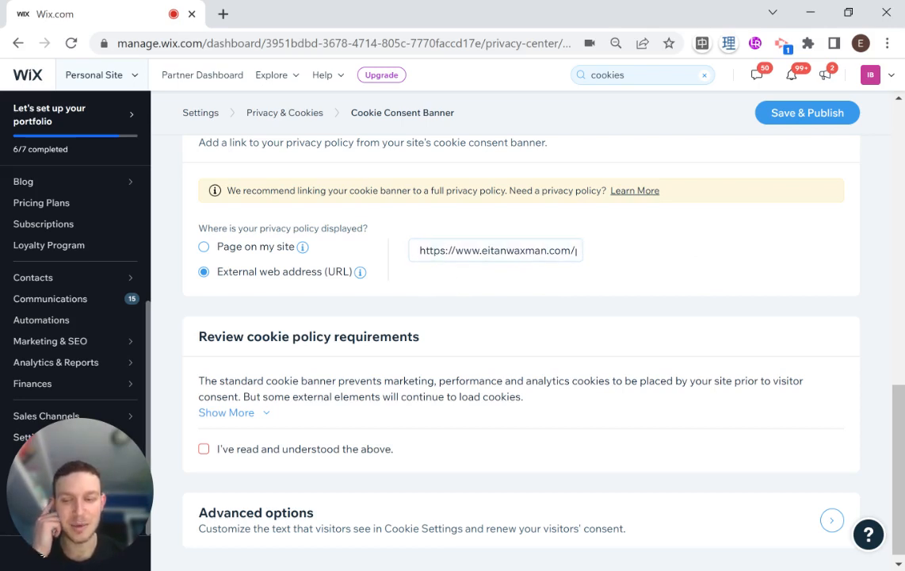
mouse_move(452, 209)
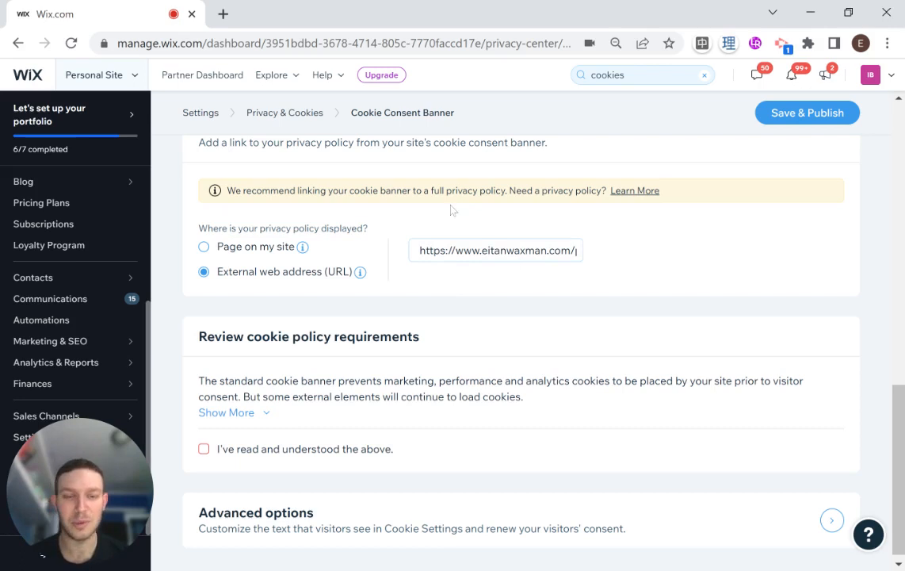
Step: Expand the cookie policy requirements and tick 'I've read and understood the above.'
scroll("down", 3)
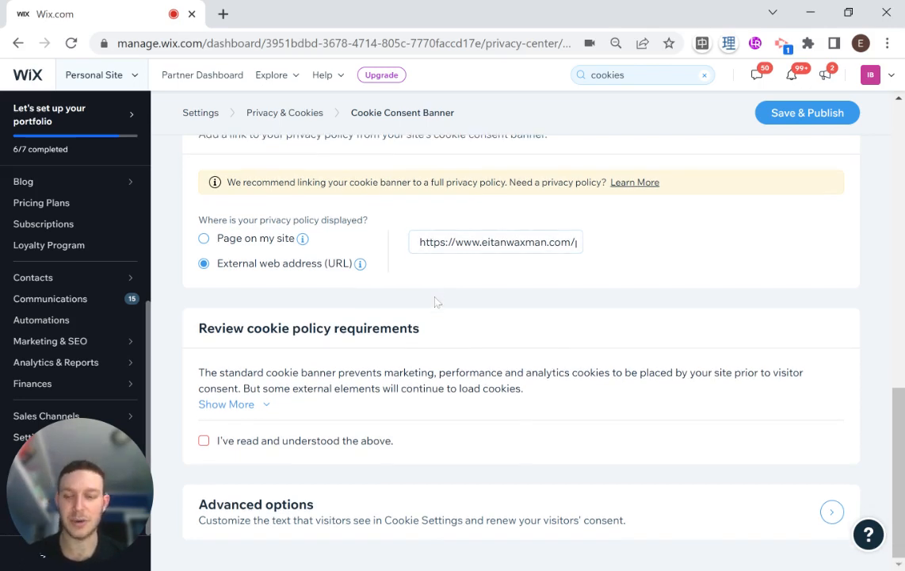
mouse_move(205, 346)
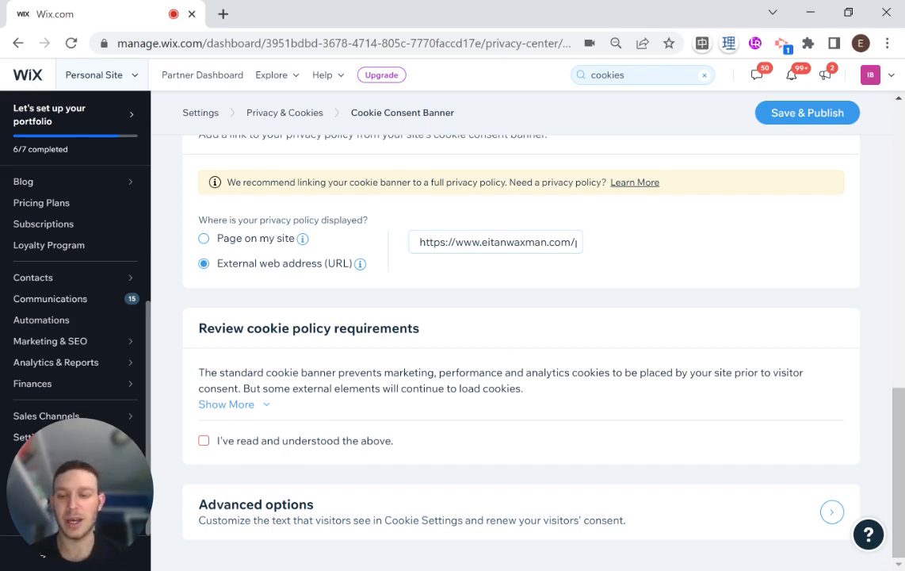
mouse_move(253, 409)
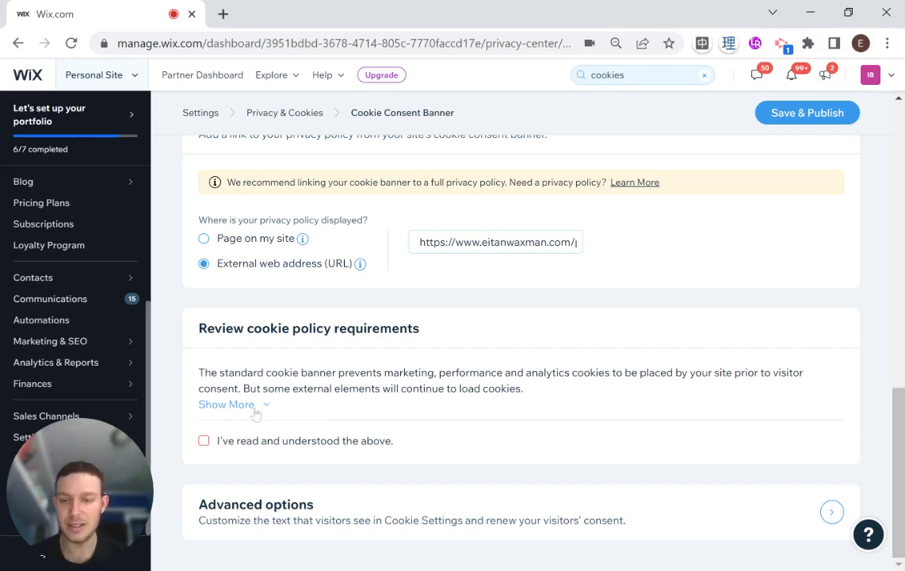
left_click(225, 404)
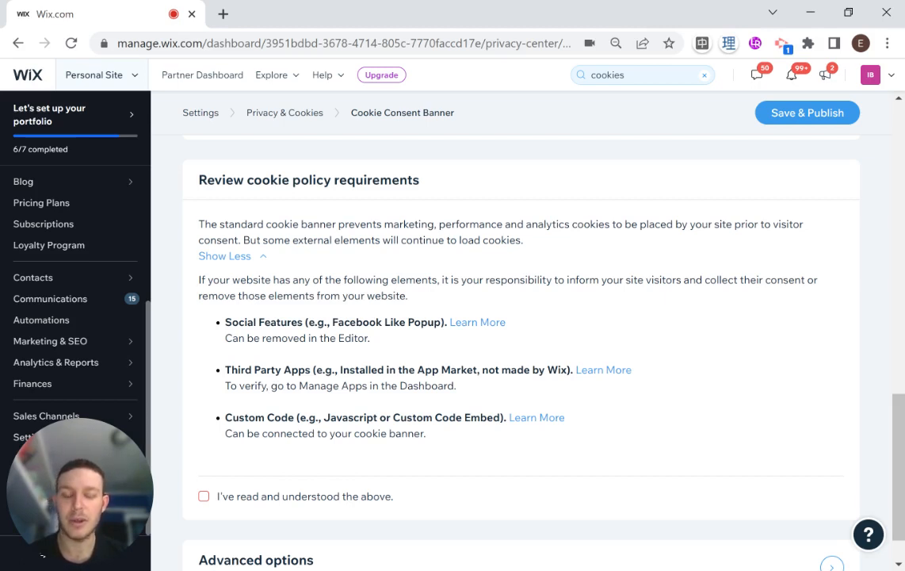
mouse_move(324, 433)
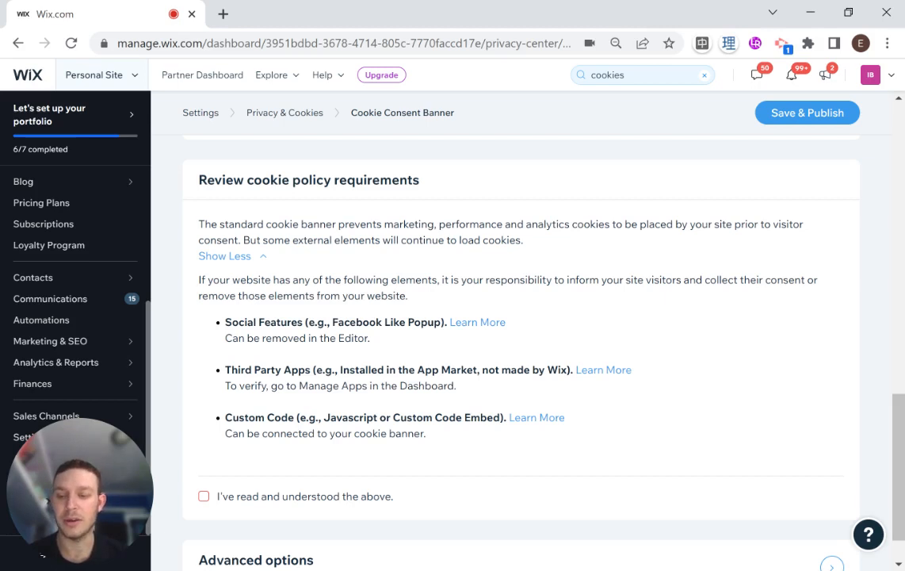
scroll("down", 3)
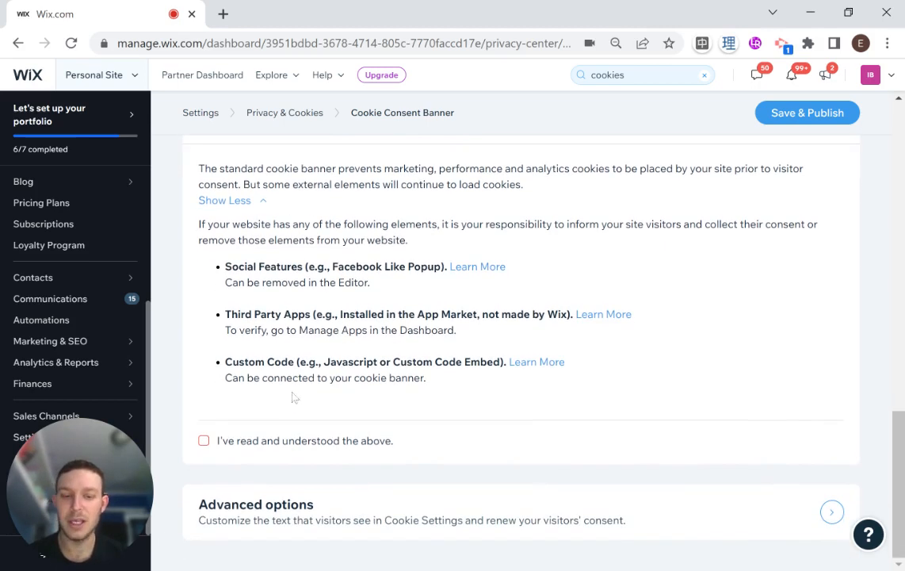
left_click(203, 440)
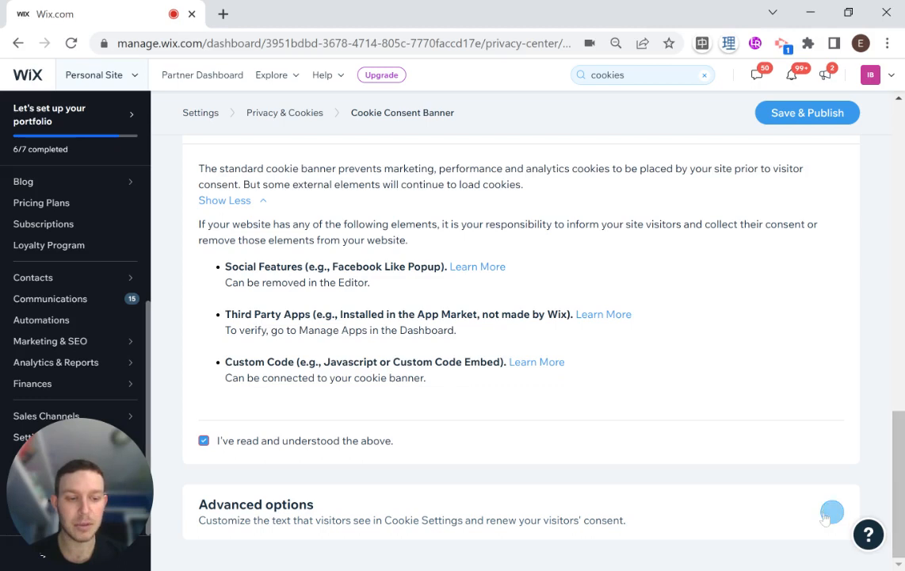
left_click(831, 512)
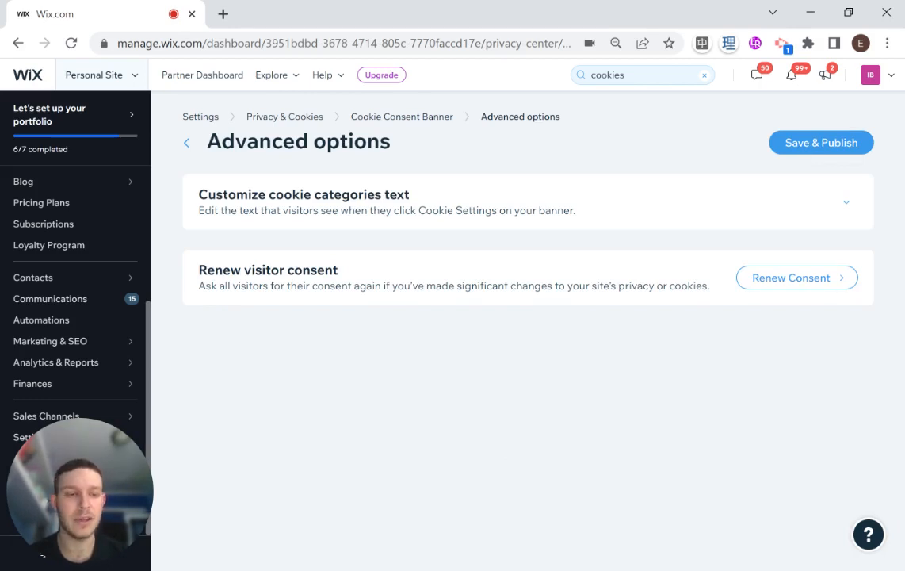
mouse_move(422, 308)
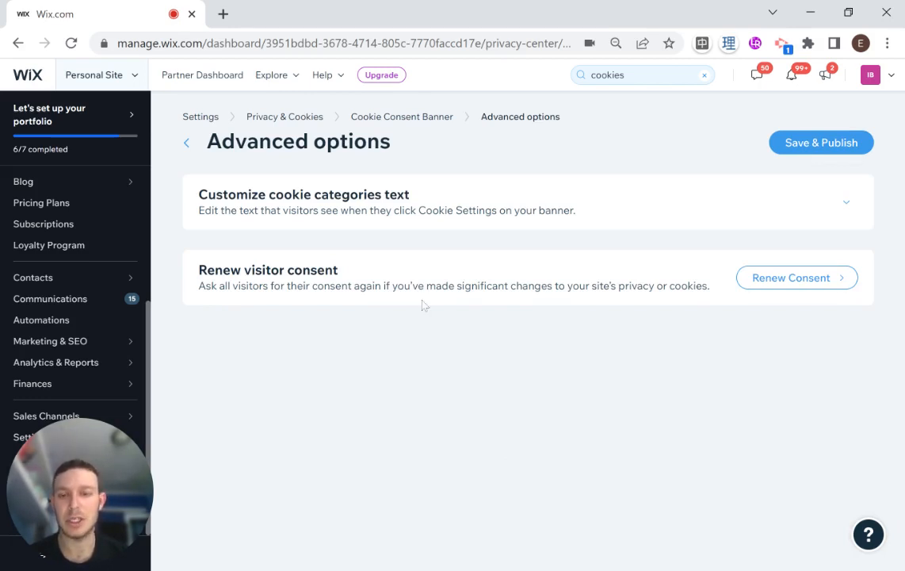
mouse_move(190, 161)
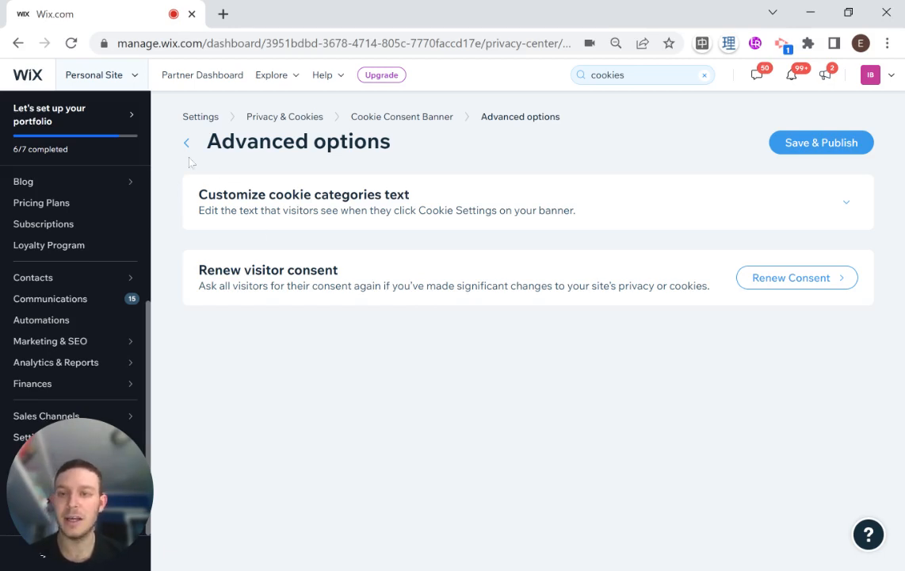
left_click(187, 143)
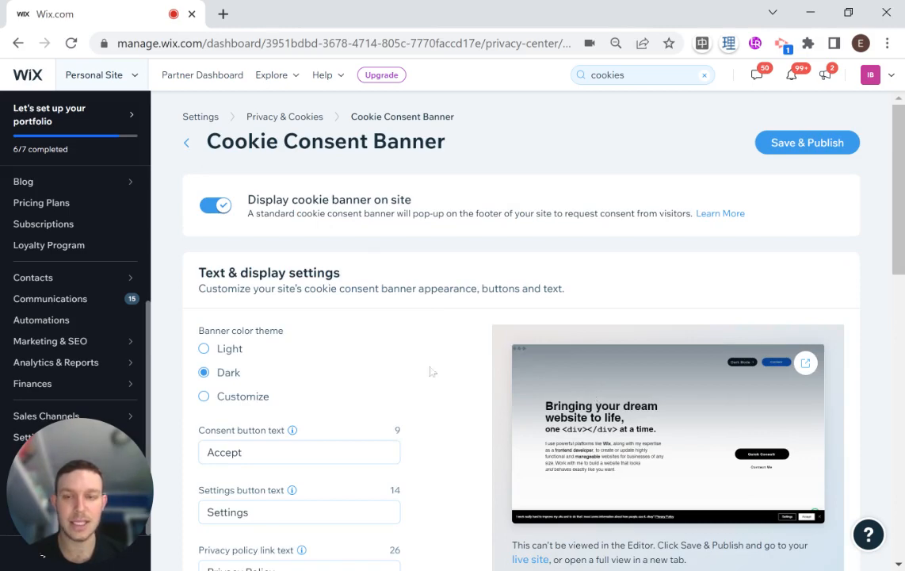
Step: Save and publish the cookie banner so it goes live on the site
scroll("down", 3)
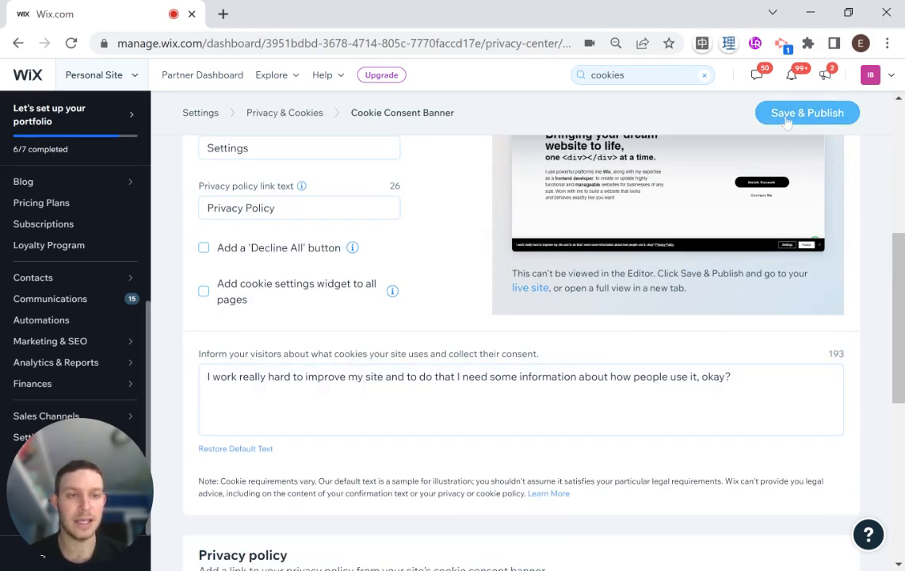
left_click(807, 113)
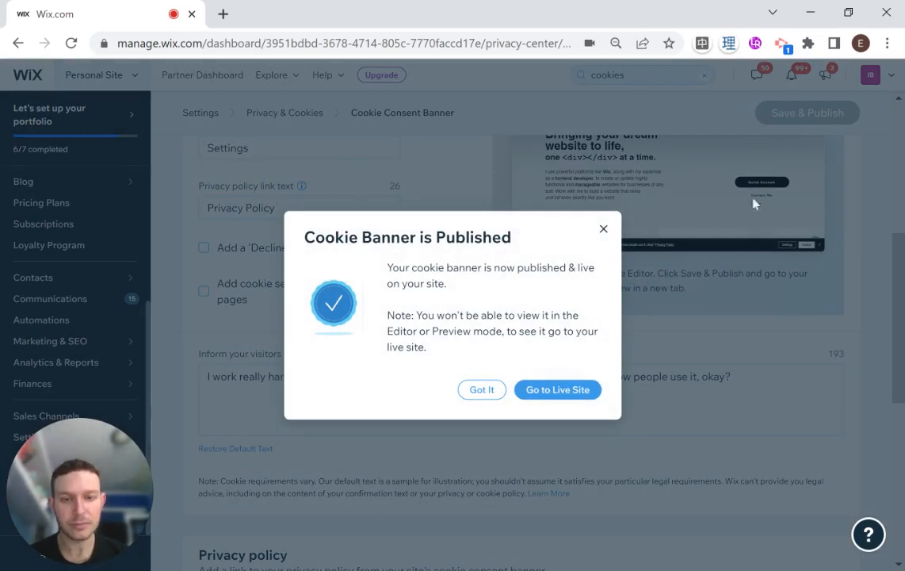
mouse_move(564, 404)
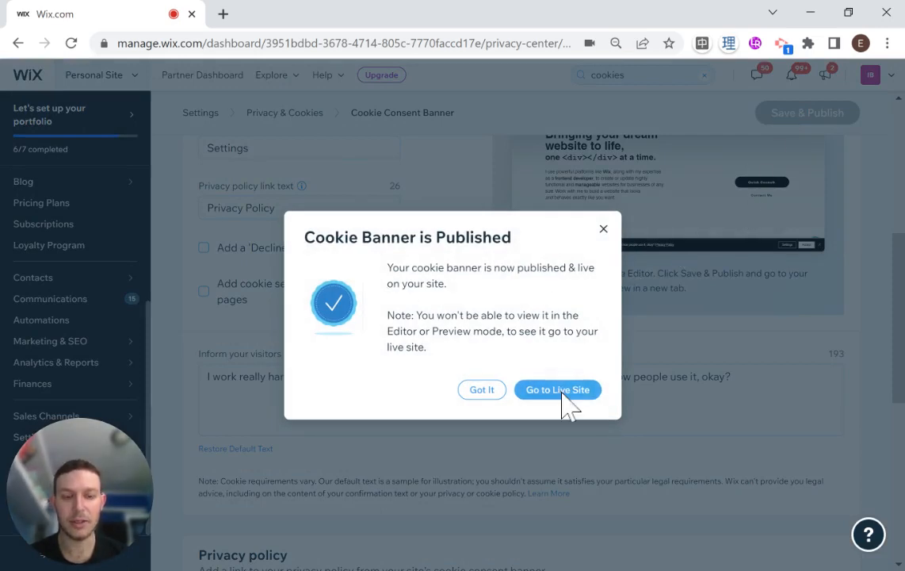
Step: View the custom banner on the live site and accept it to dismiss it
left_click(558, 390)
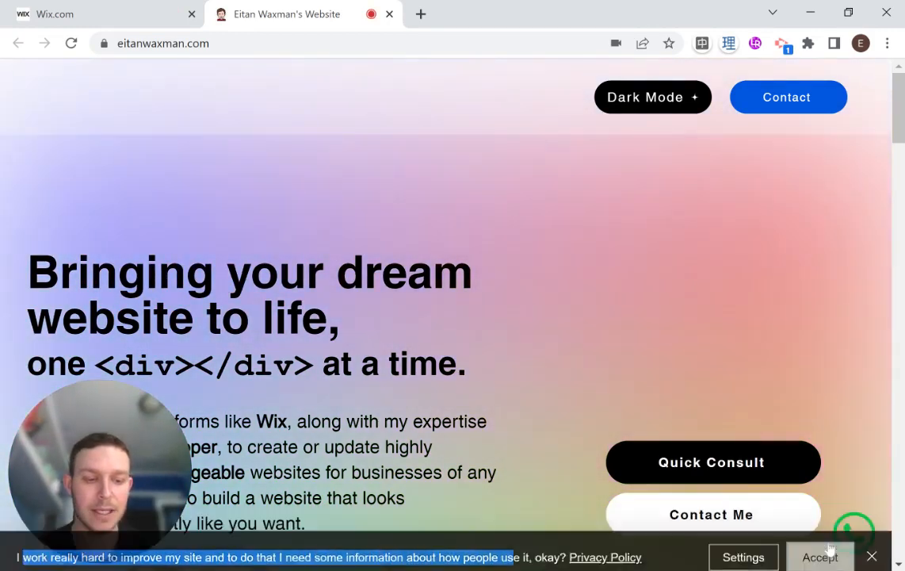
left_click(827, 556)
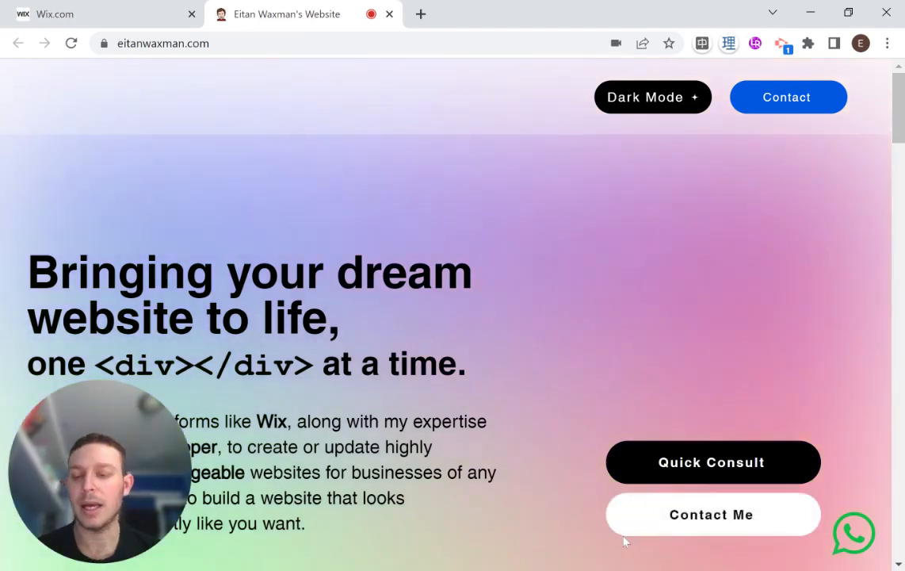